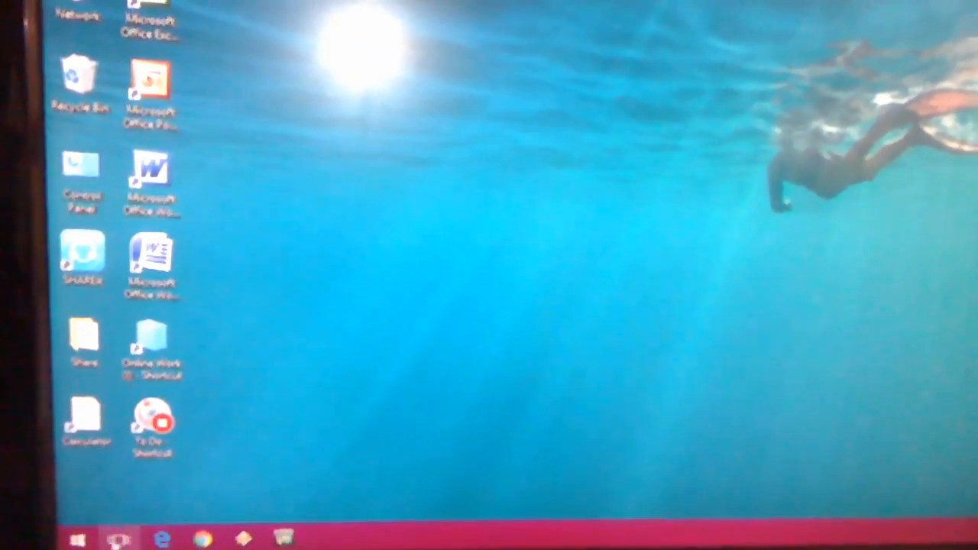
- Bring up the Start menu with most-used apps and live tiles
left_click(80, 538)
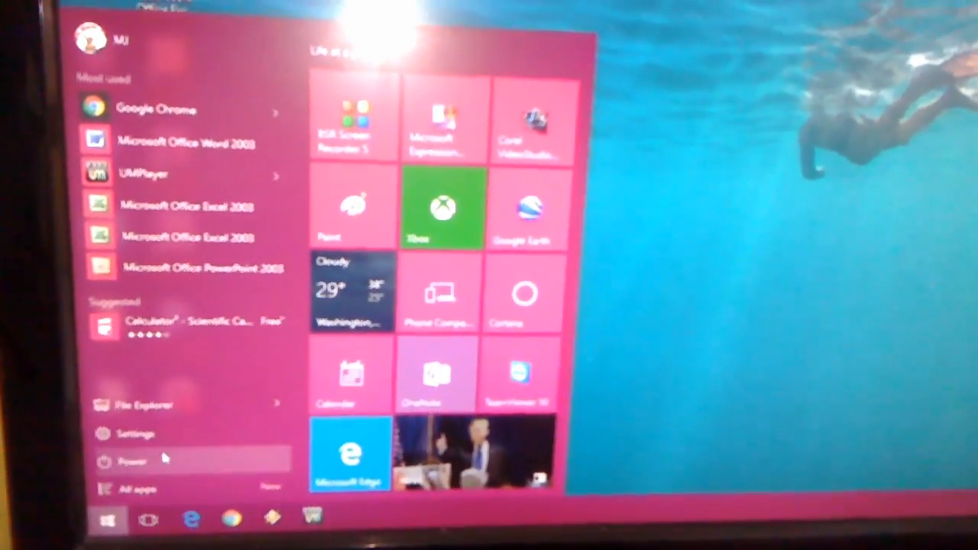
- Open Settings and reach the Windows Update page listing the February 2016 updates
left_click(134, 434)
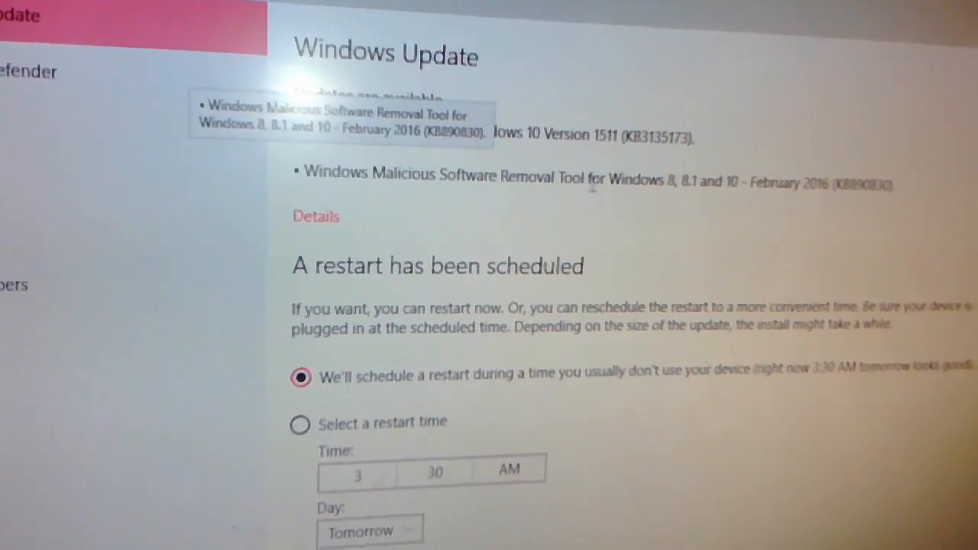
scroll("down", 3)
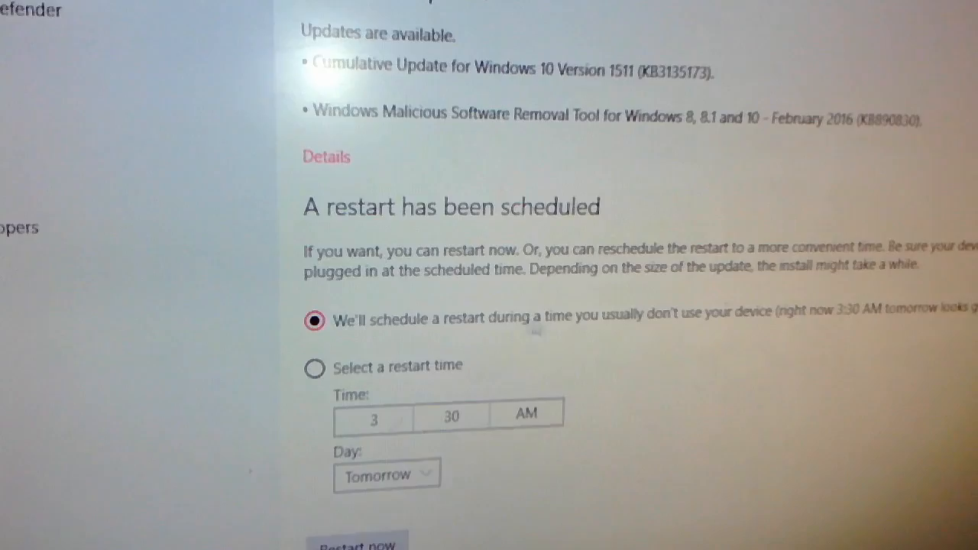
scroll("down", 3)
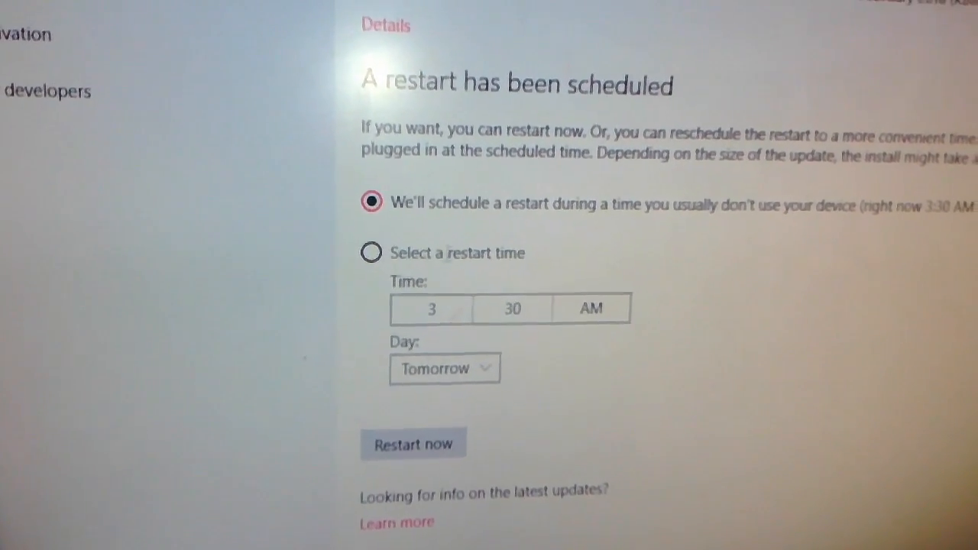
scroll("down", 3)
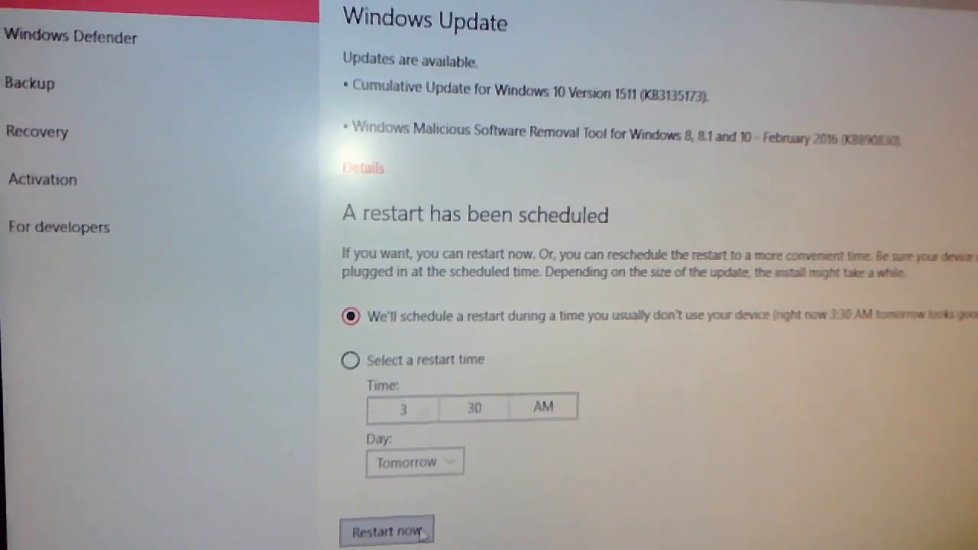
scroll("down", 3)
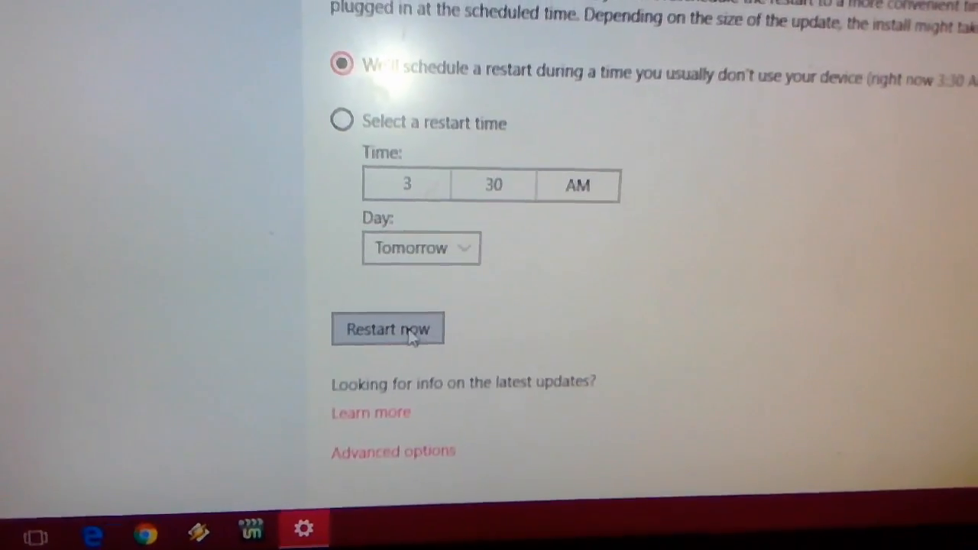
- Restart the PC now to install the pending updates
left_click(388, 329)
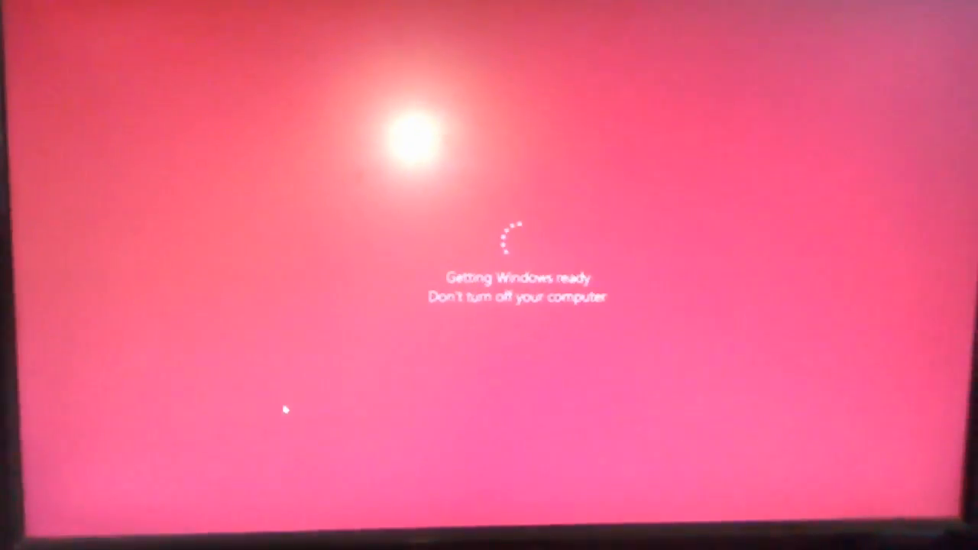